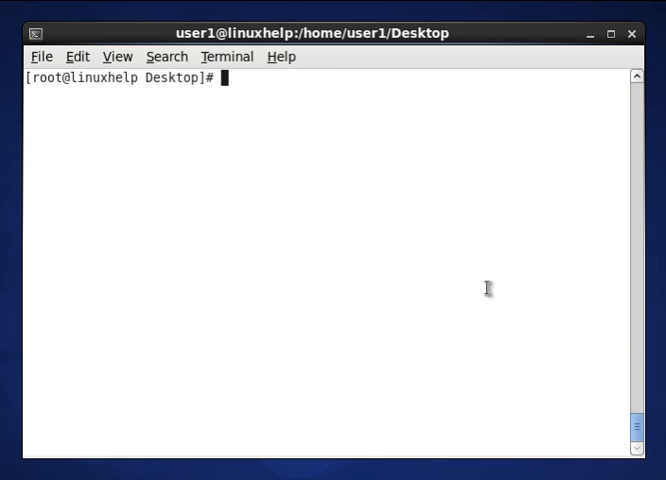
- Run 'locate httpd.conf', which returns /etc/httpd/conf/httpd.conf
type("lo")
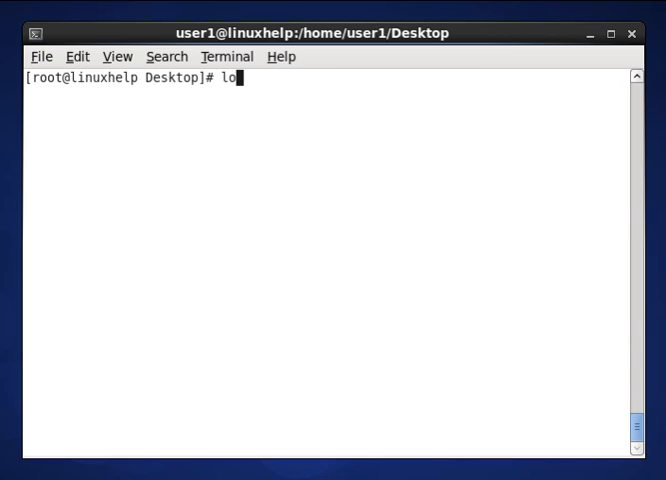
type("cate")
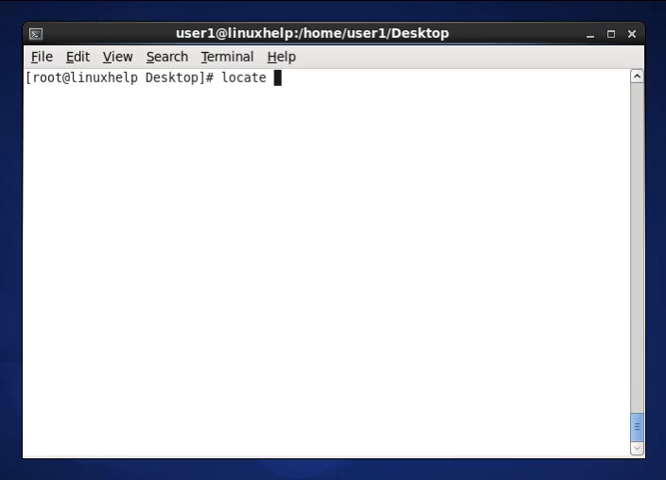
type("h")
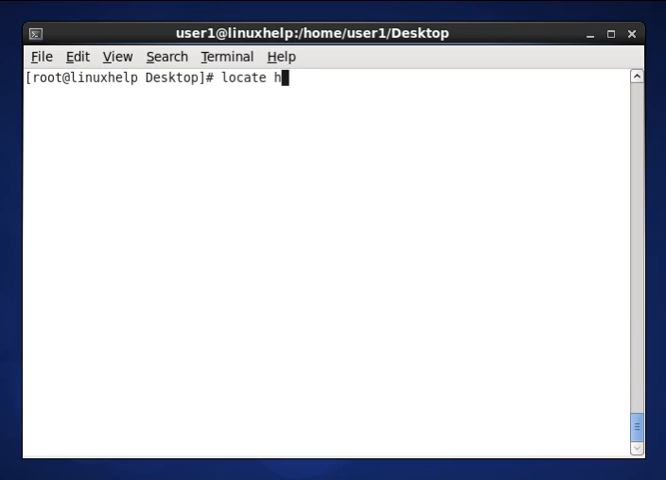
type("ttp")
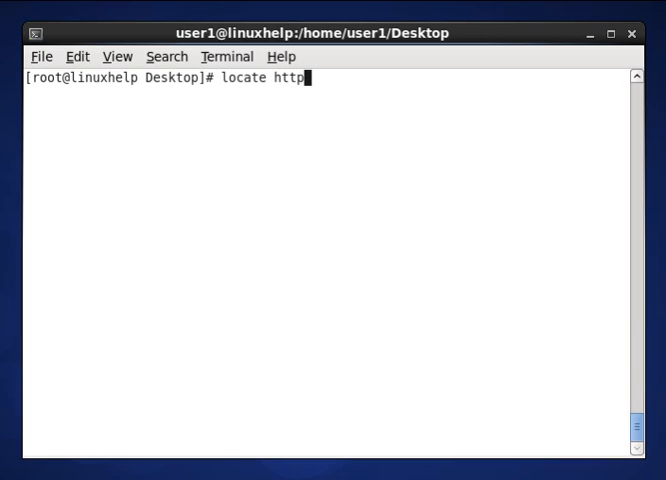
type("d.co")
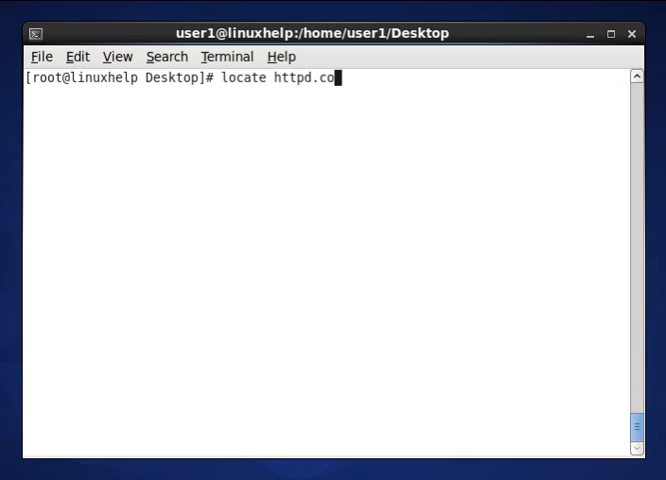
type("nf")
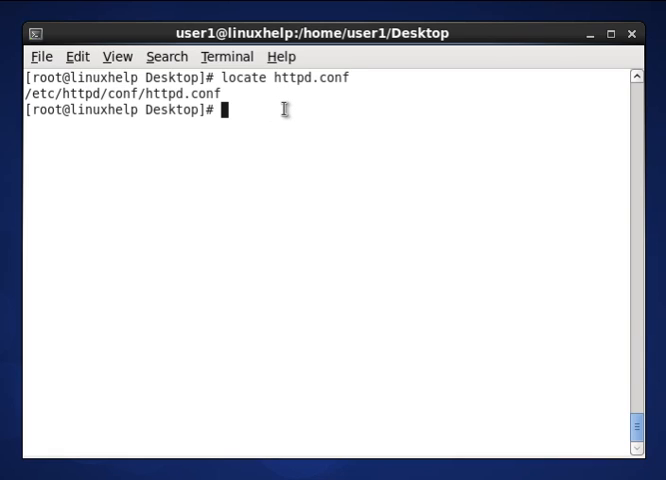
type("locate httpd.conf")
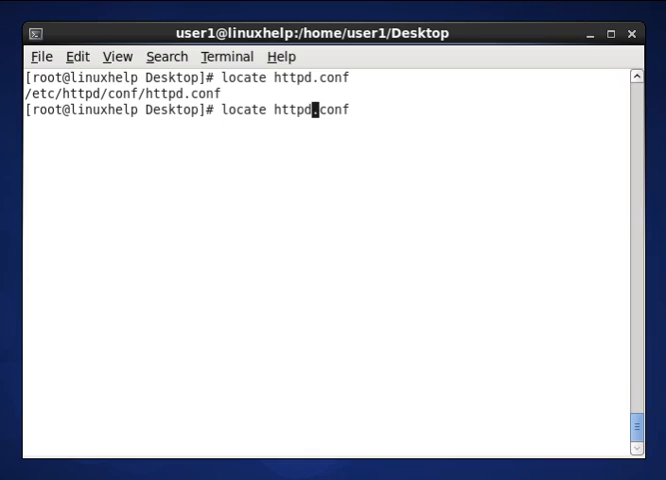
- Change the recalled search to 'locate sysctl.conf', listing /etc/sysctl.conf and its man page
key("BackSpace")
type("sys")
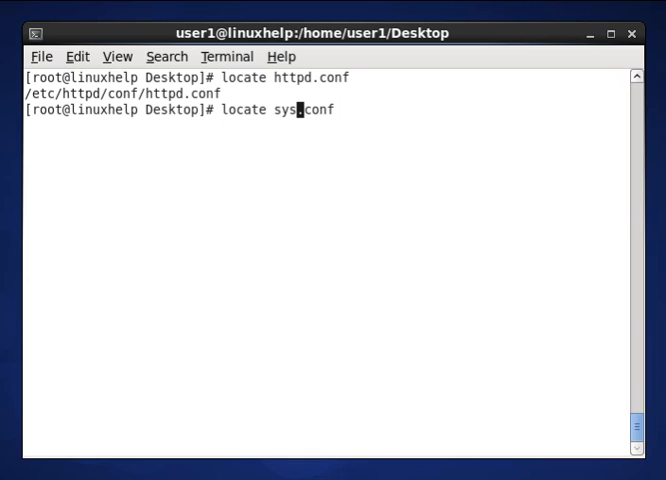
type("tl")
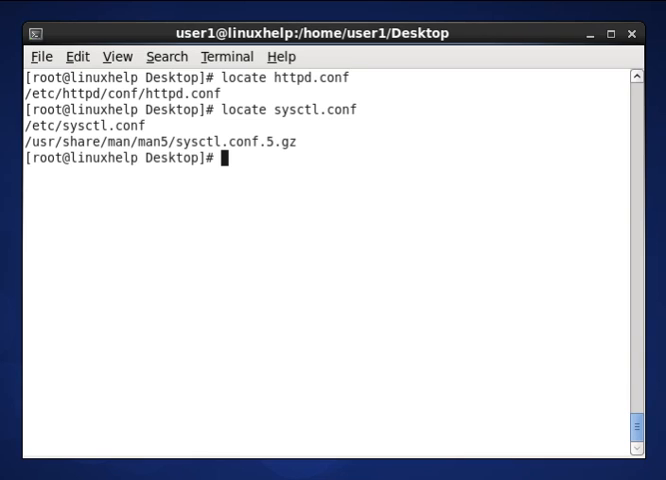
mouse_move(85, 125)
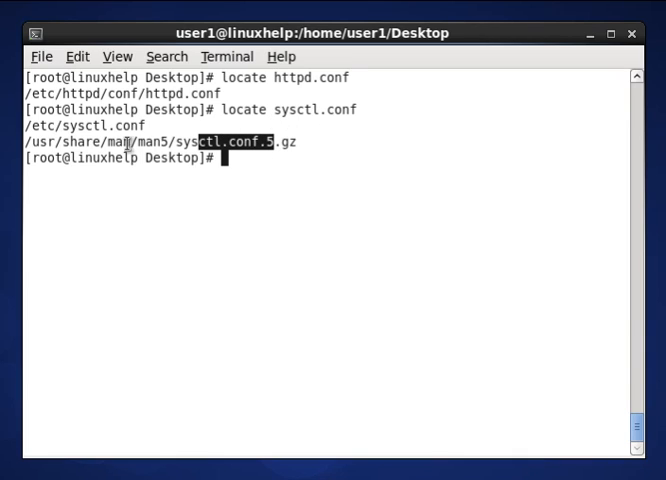
mouse_move(350, 162)
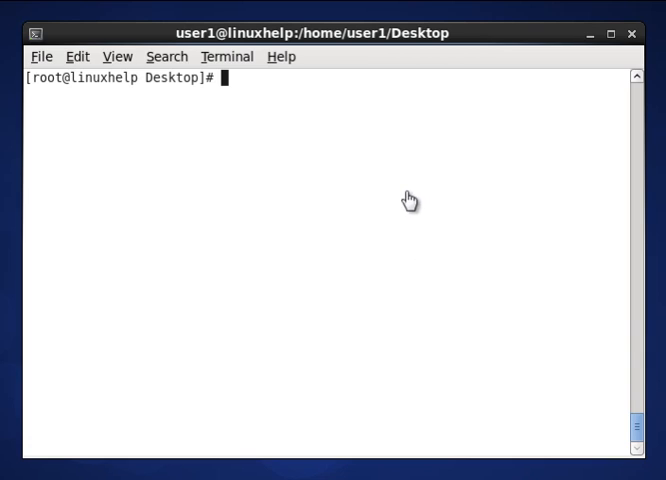
- Run 'locate -c httpd.conf' to get a match count of 1
type("loa")
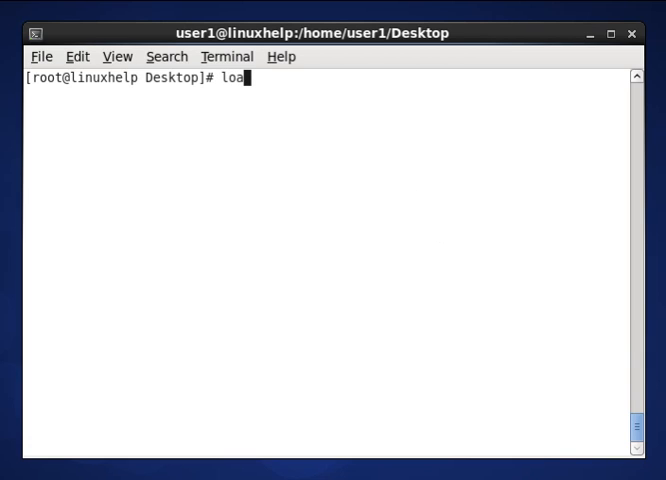
type("c")
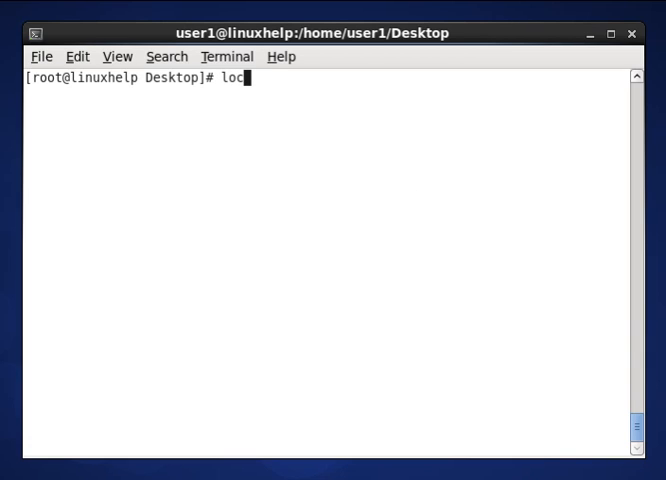
type("ate")
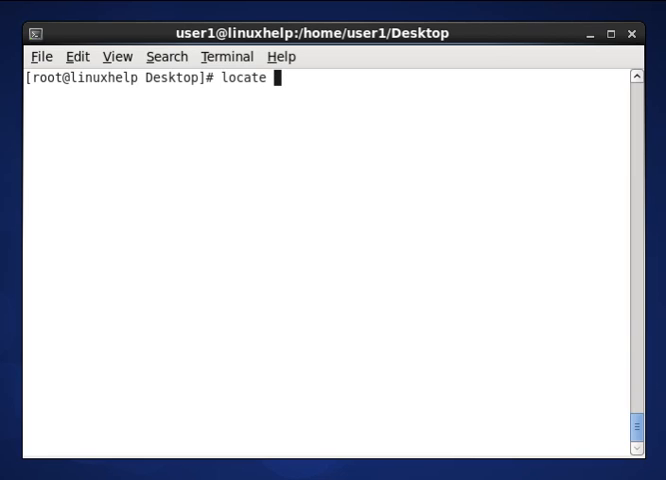
type("-")
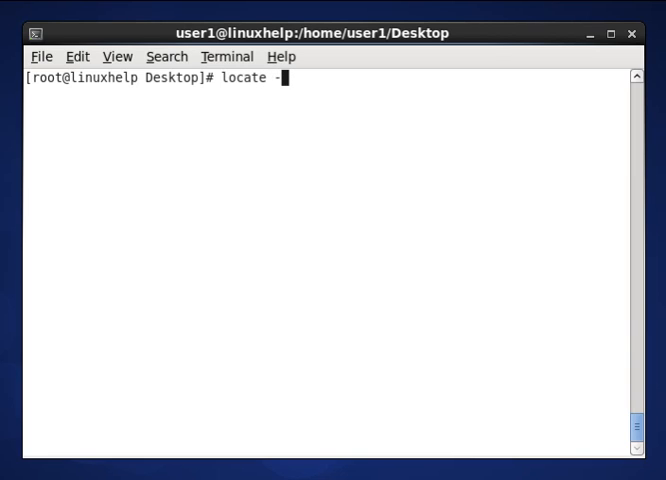
type("c")
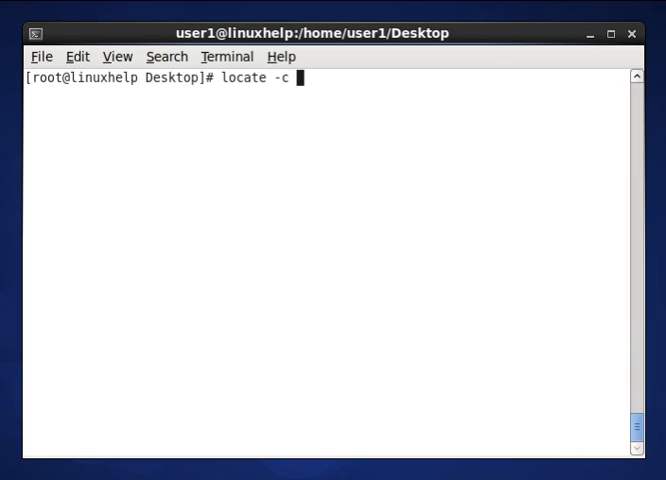
type("http")
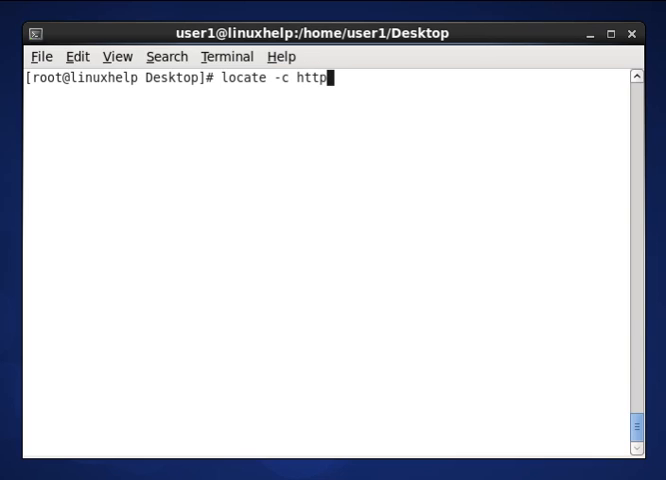
type("d")
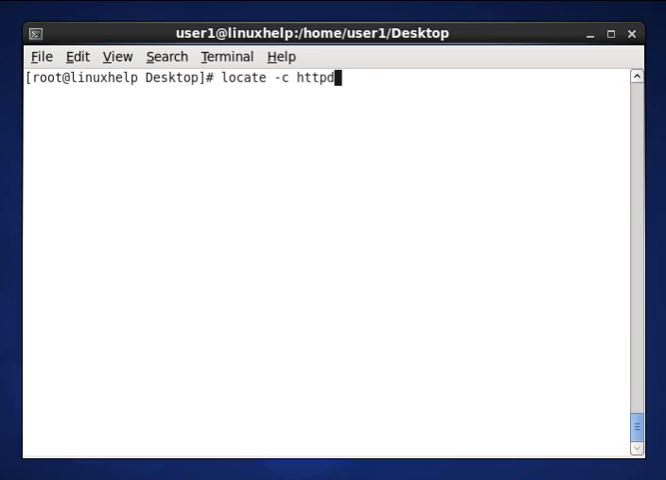
type(".conf")
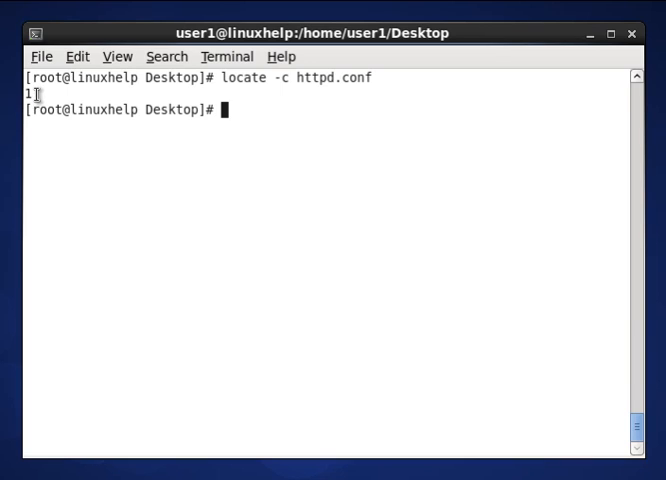
mouse_move(204, 213)
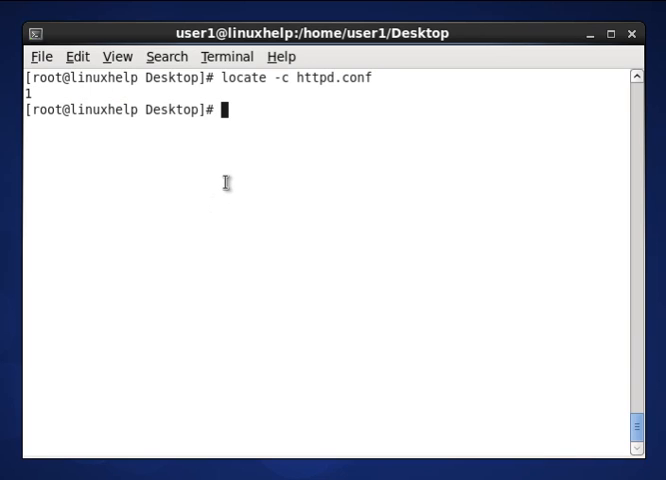
- Change the count search to 'locate -c passwd' and highlight its result of 160
type("locate -c httpd.conf")
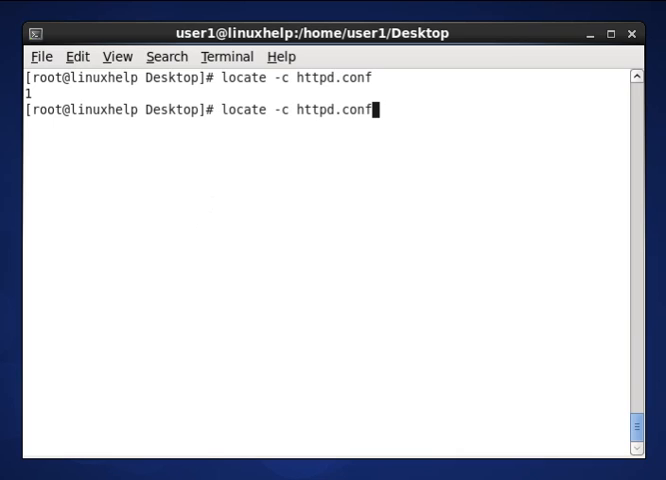
key("BackSpace")
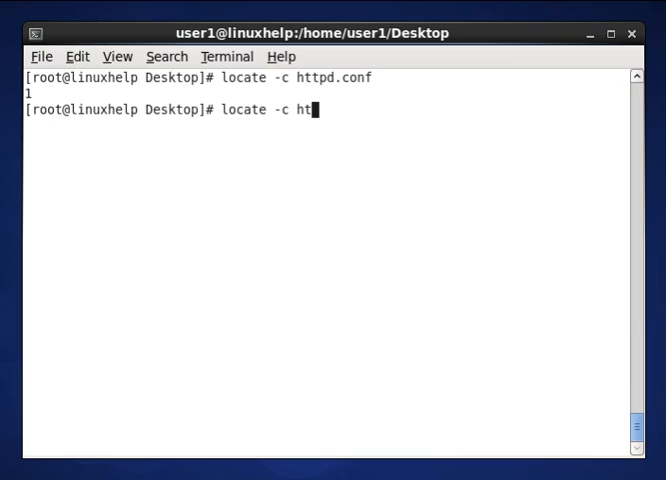
key("BackSpace")
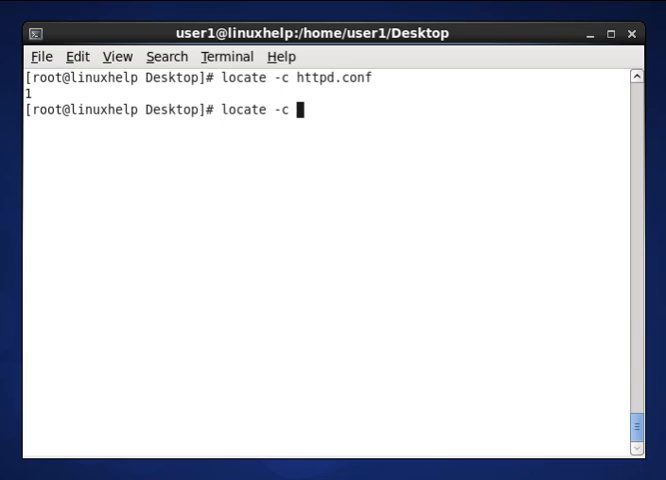
type("passwd")
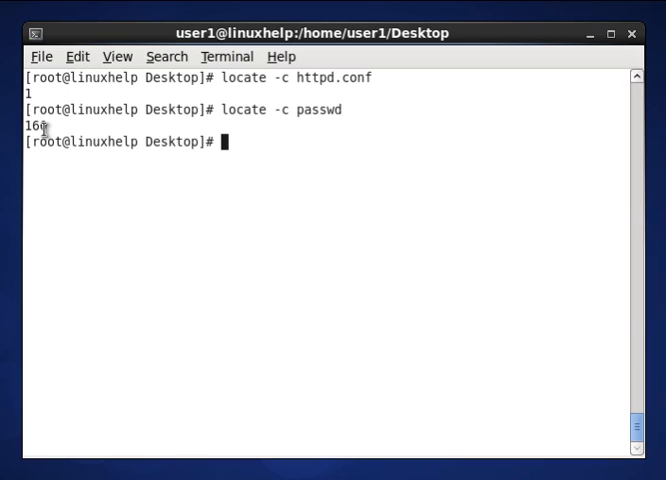
double_click(30, 129)
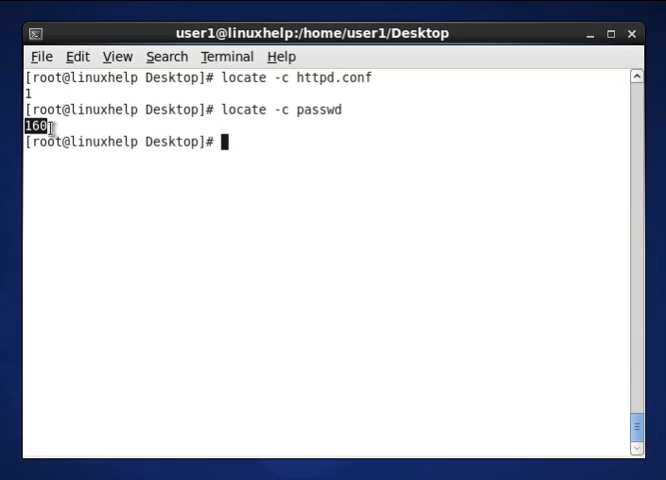
mouse_move(310, 124)
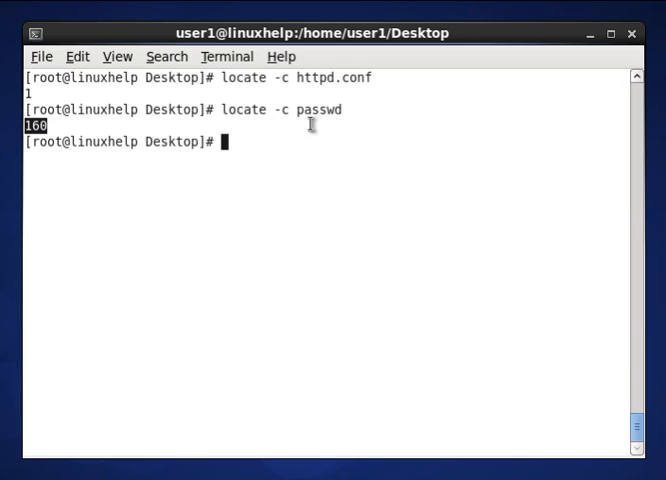
mouse_move(307, 116)
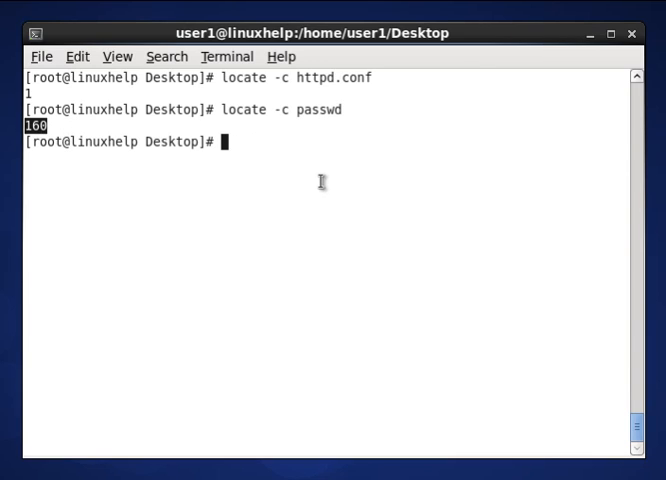
mouse_move(277, 154)
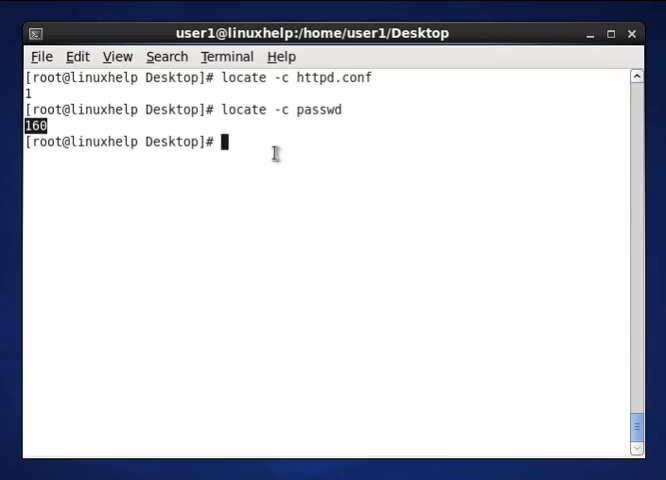
type("locate -c passwd")
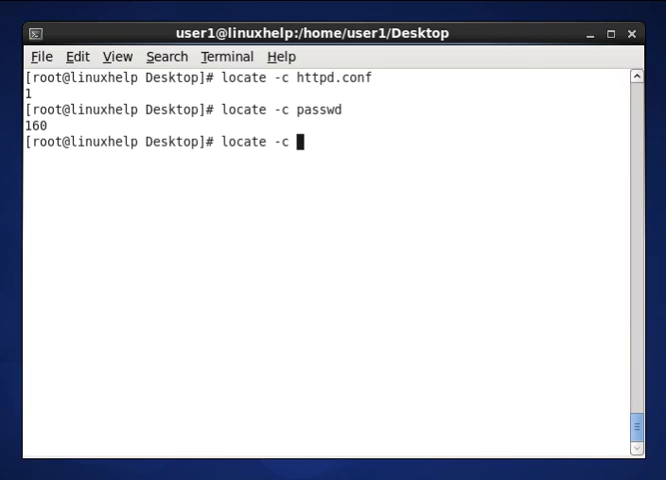
- Run 'locate -c sysctl.conf', which reports 2 matching entries
type("s")
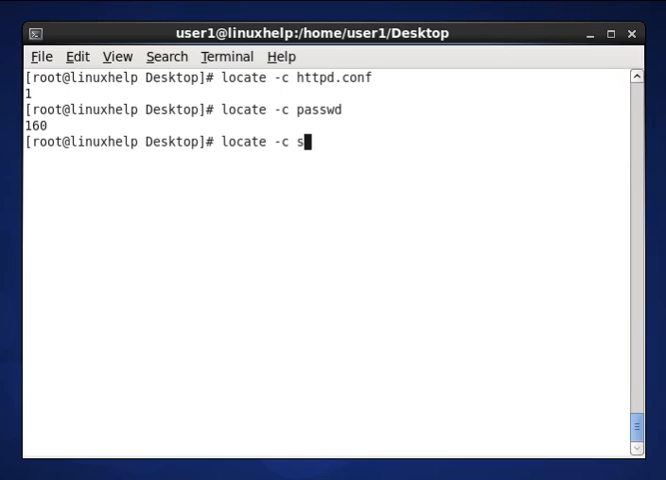
type("ys")
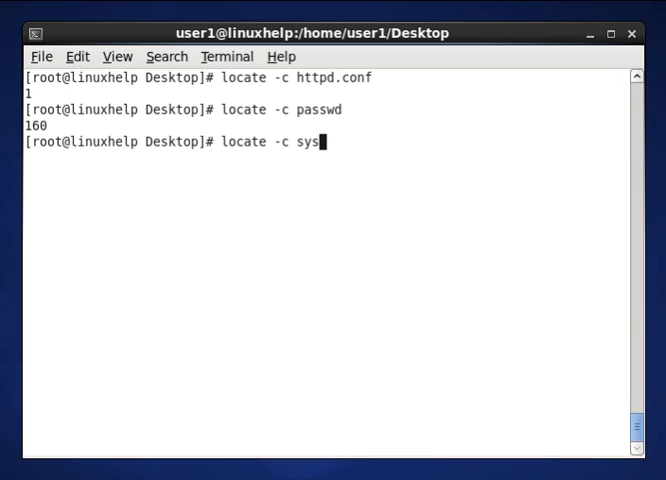
type("t")
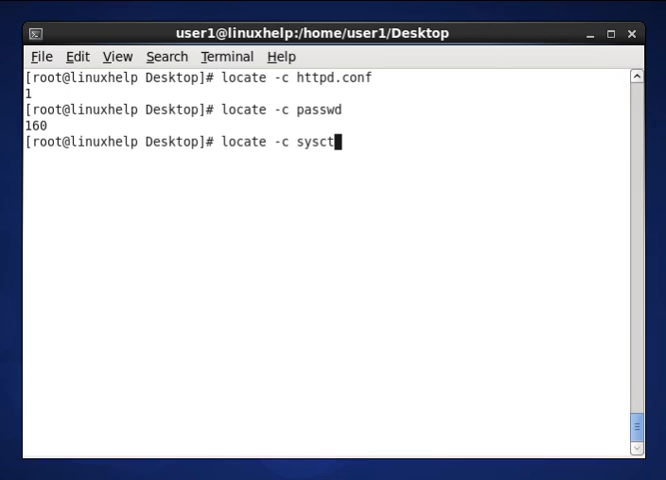
type(".conf")
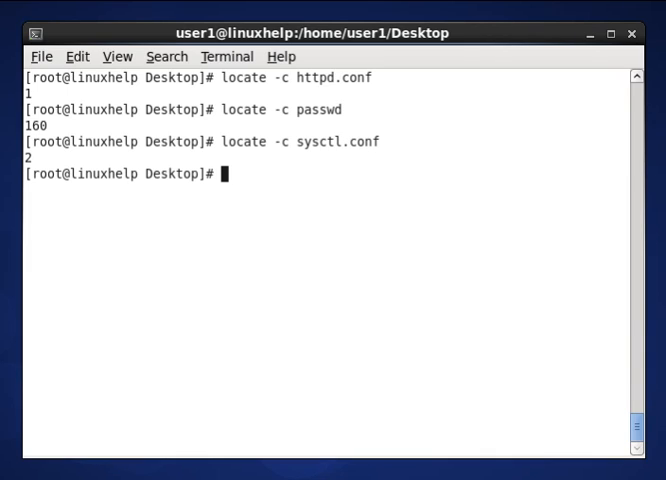
mouse_move(334, 165)
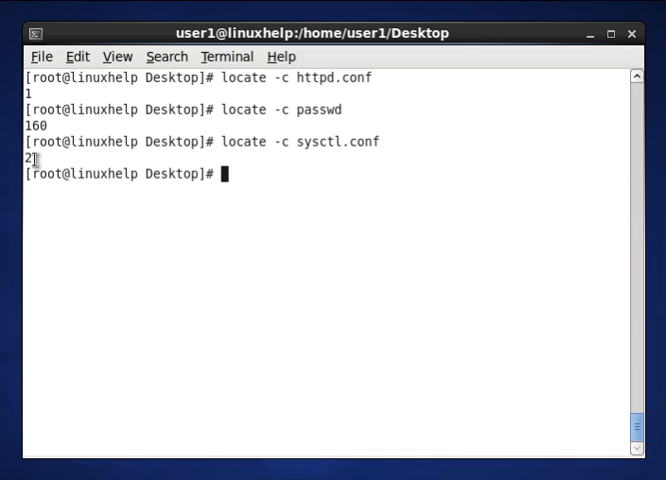
mouse_move(308, 169)
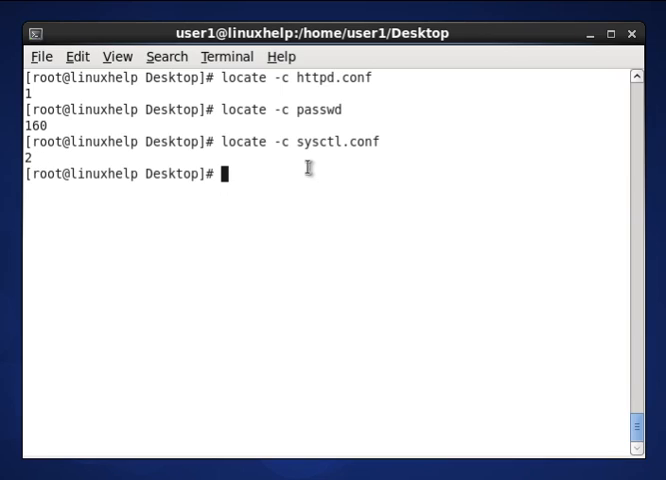
mouse_move(322, 185)
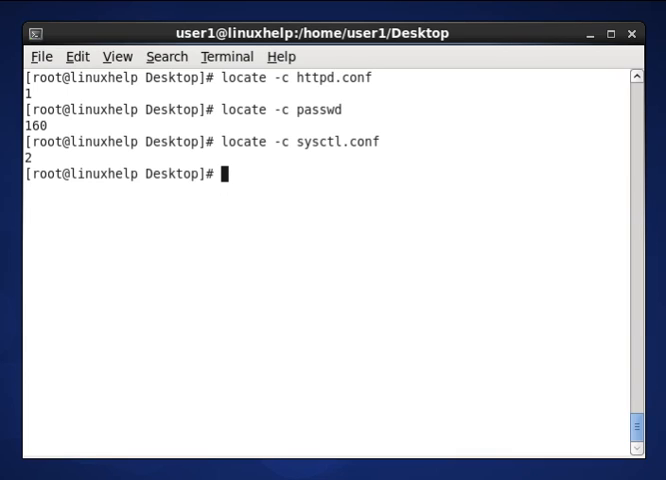
mouse_move(418, 397)
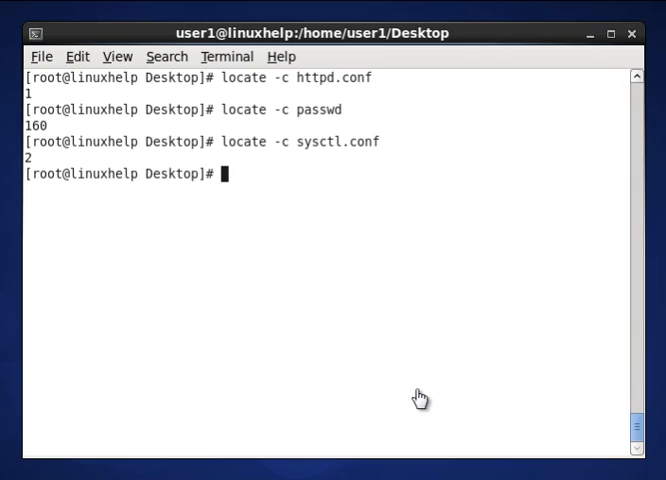
mouse_move(303, 176)
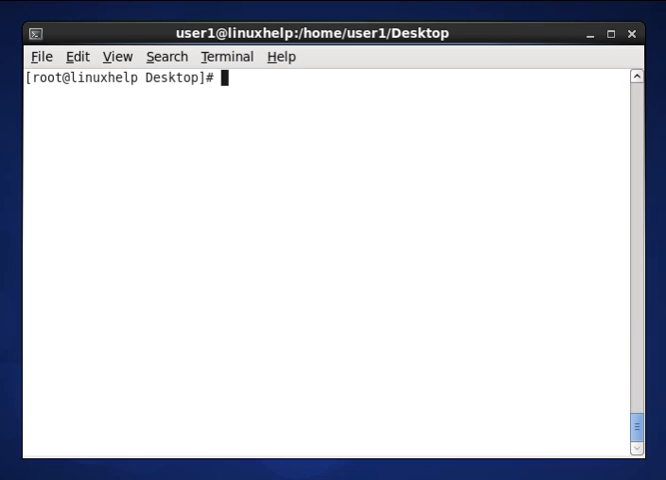
mouse_move(390, 278)
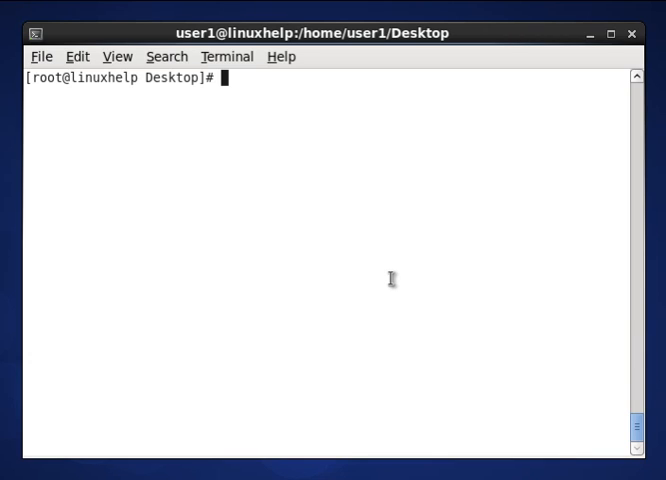
- Change into the dir1 directory with 'cd dir1/'
type("cd")
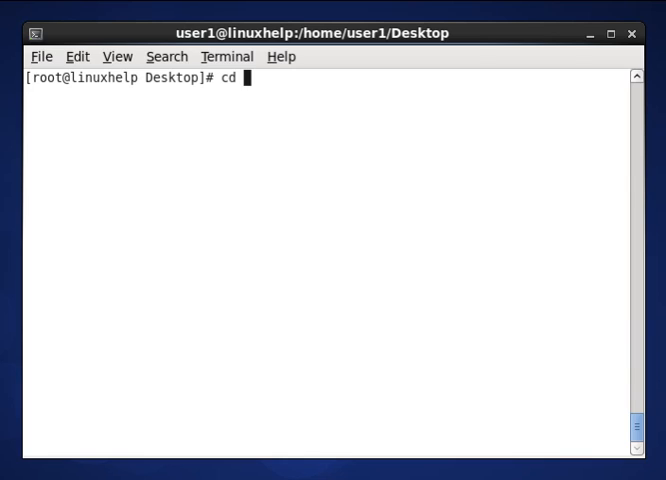
type("dir1/")
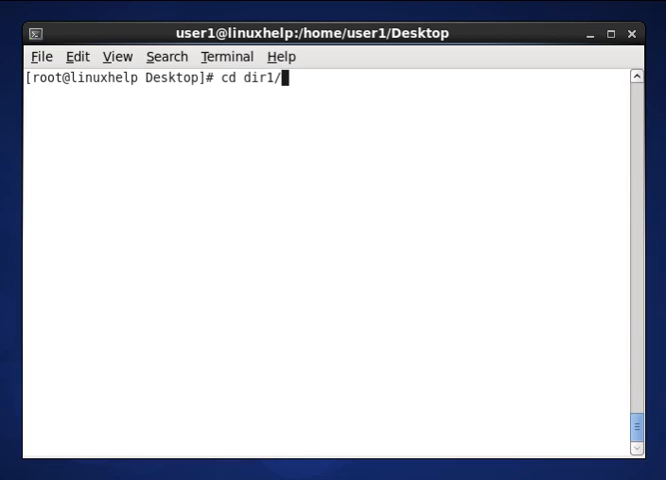
key("Return")
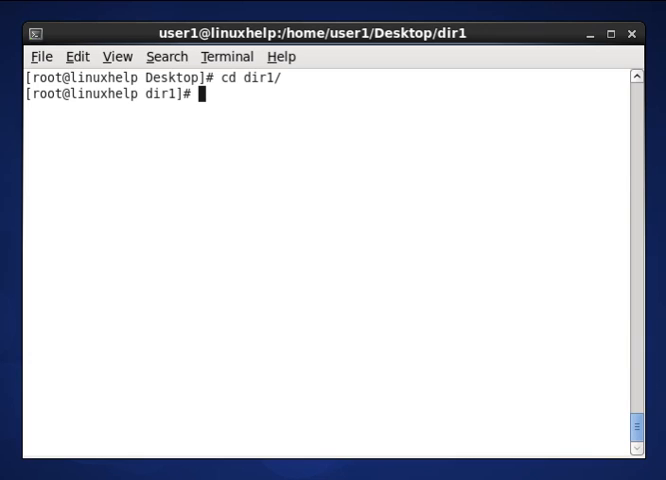
- Touch empty file.txt and FILE.txt, return to Desktop, and clear the screen
type("file")
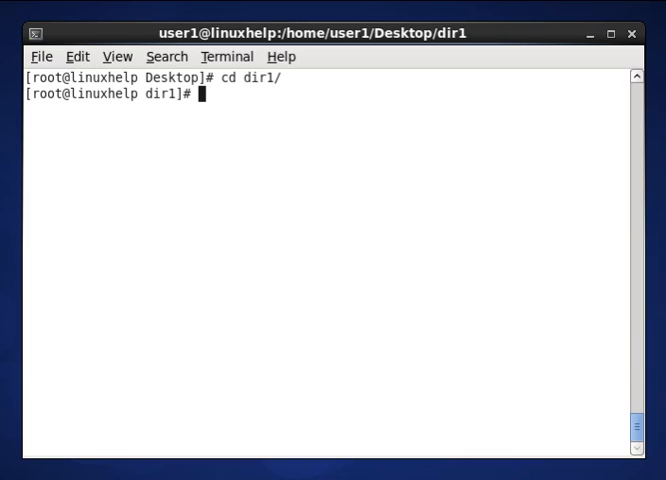
type("touch")
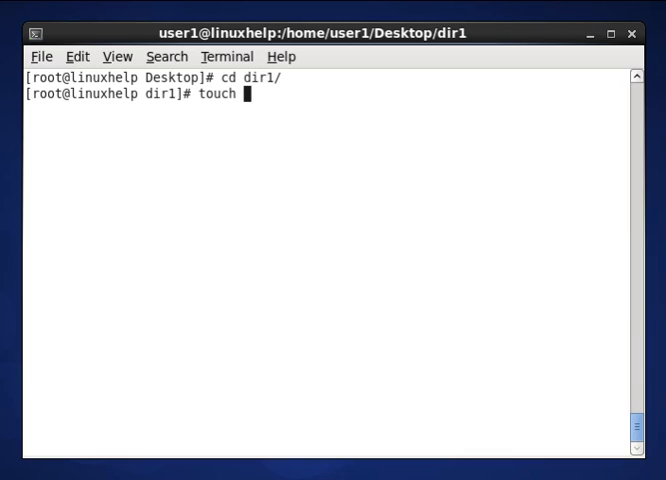
type("file")
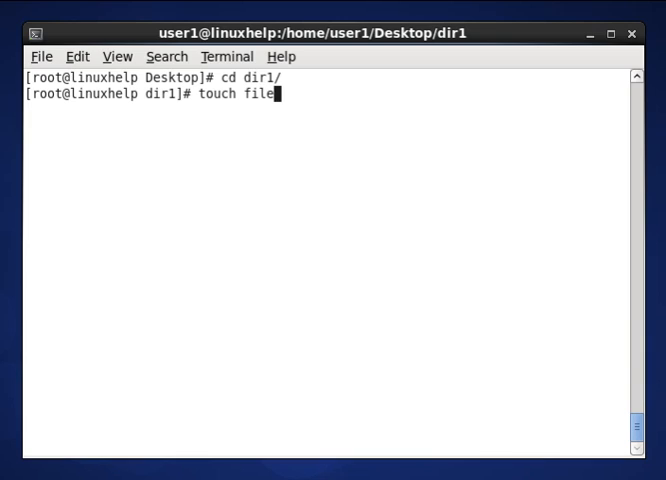
type(".txt")
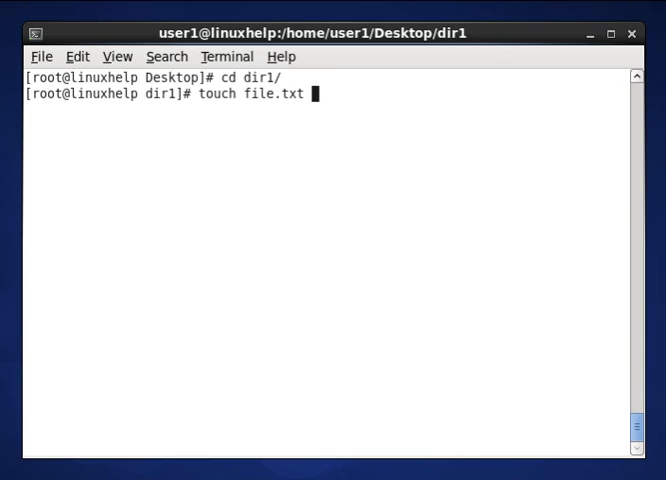
type("FILE")
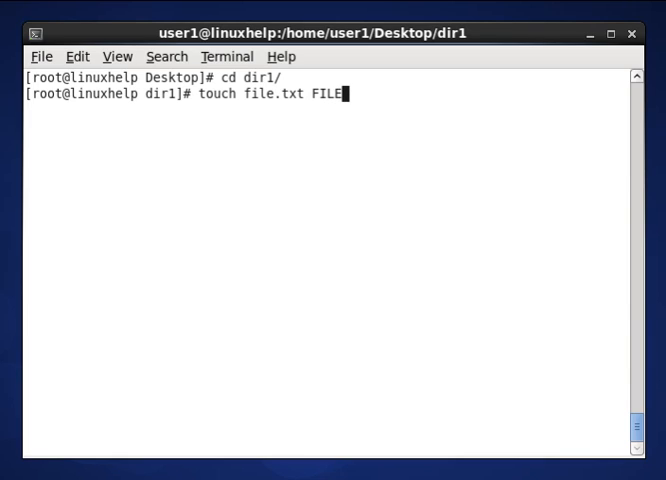
type(".txt")
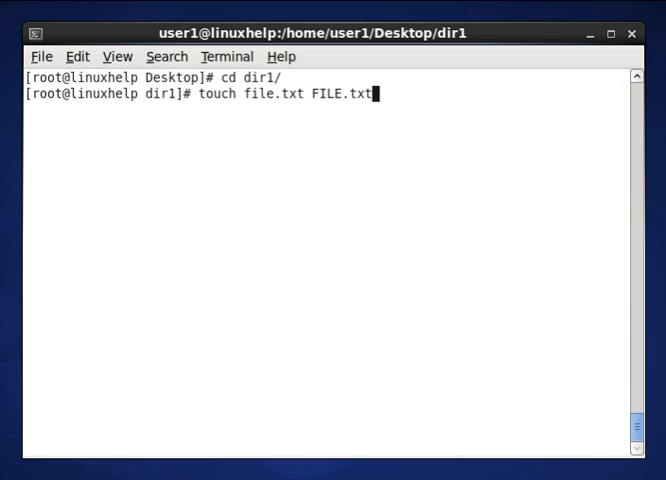
key("Return")
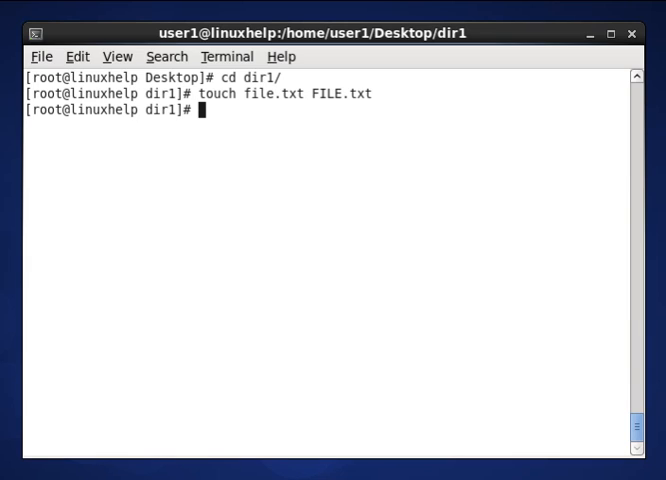
type("cd ..")
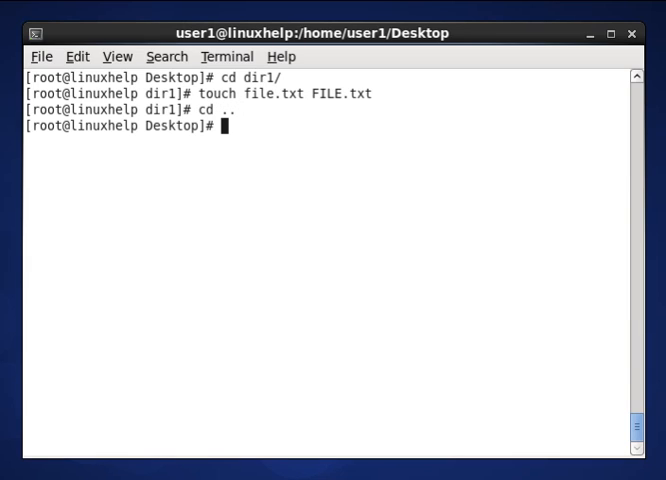
type("clear")
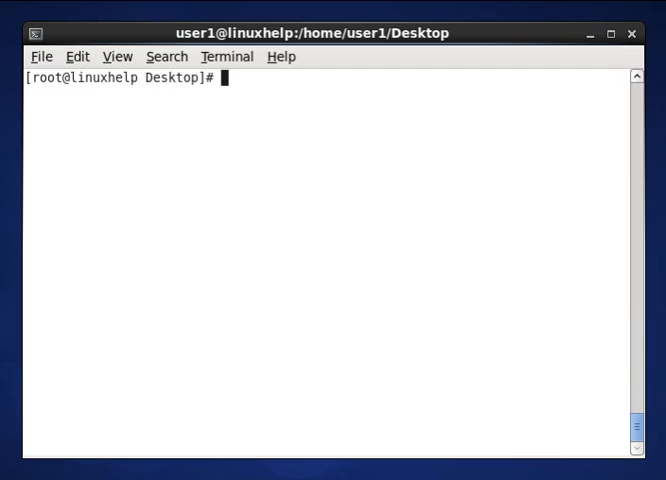
- Run 'locate file.txt' and 'locate FILE.txt'; both return no results
type("lo")
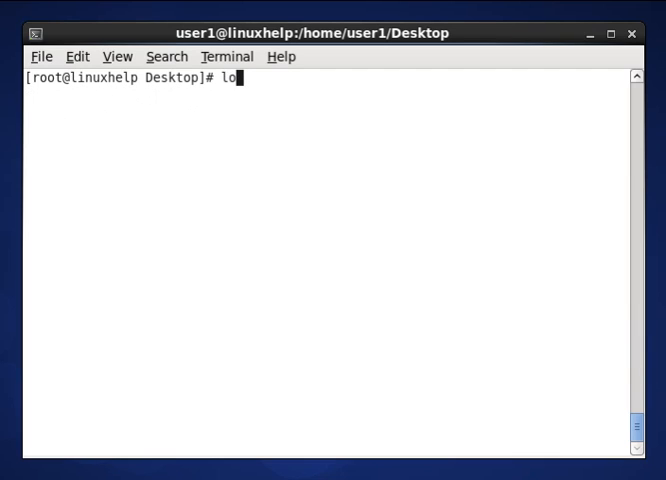
type("ate")
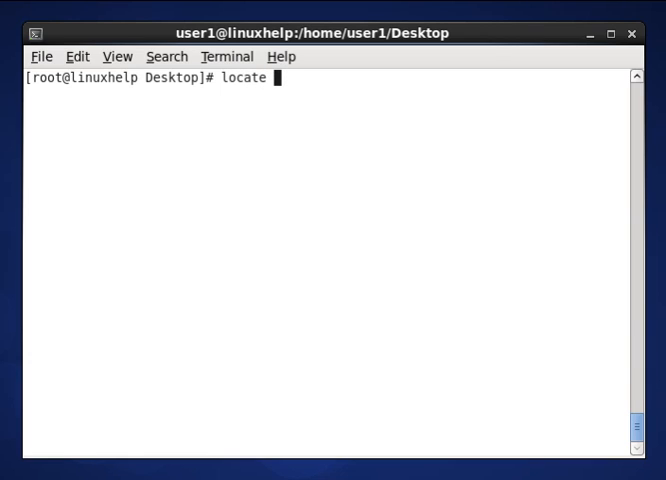
type("file")
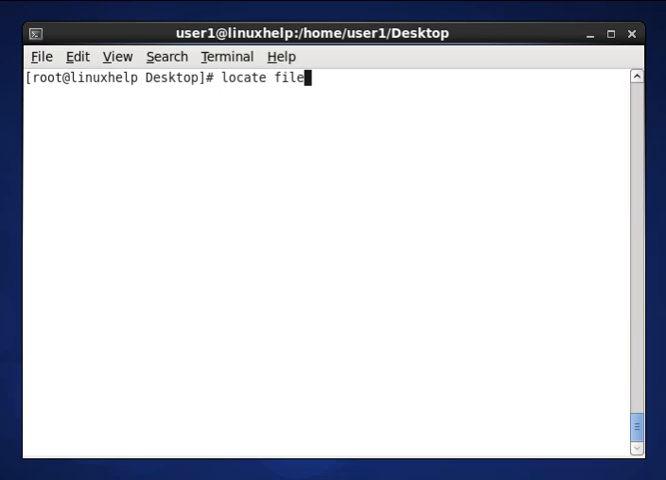
type(".txt")
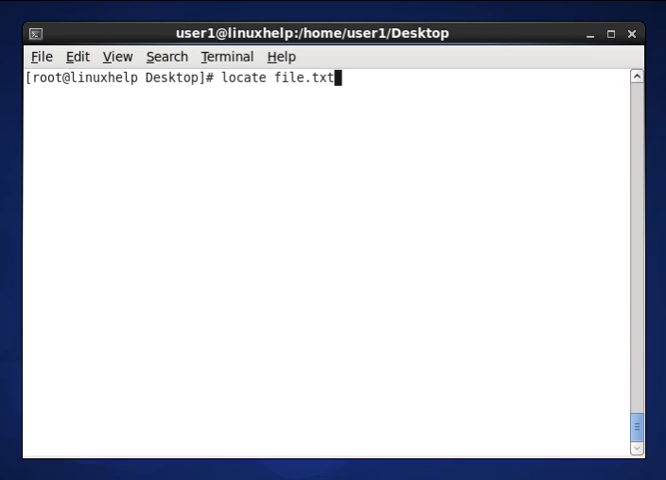
key("Return")
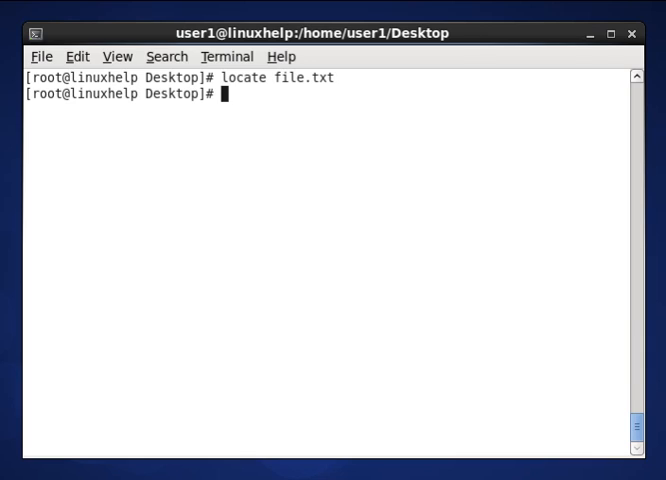
type("locate file.txt")
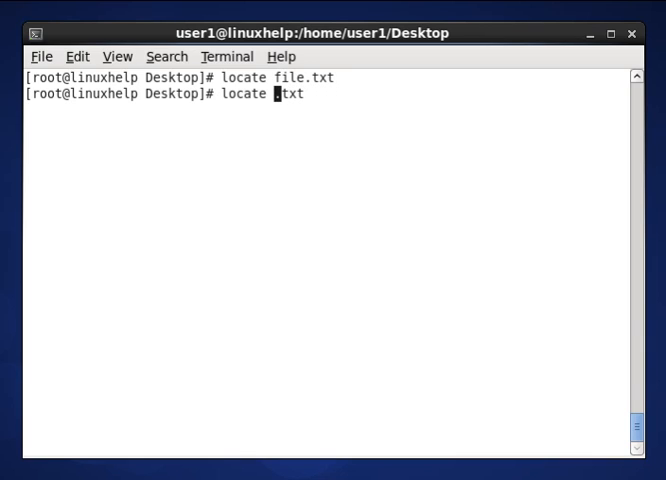
type("FILE")
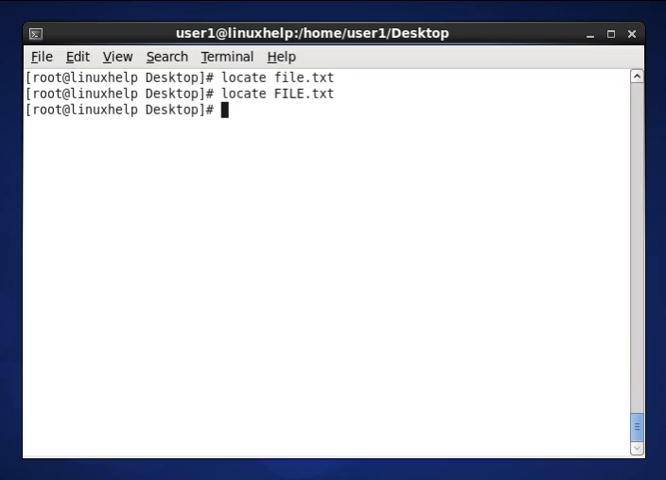
mouse_move(390, 278)
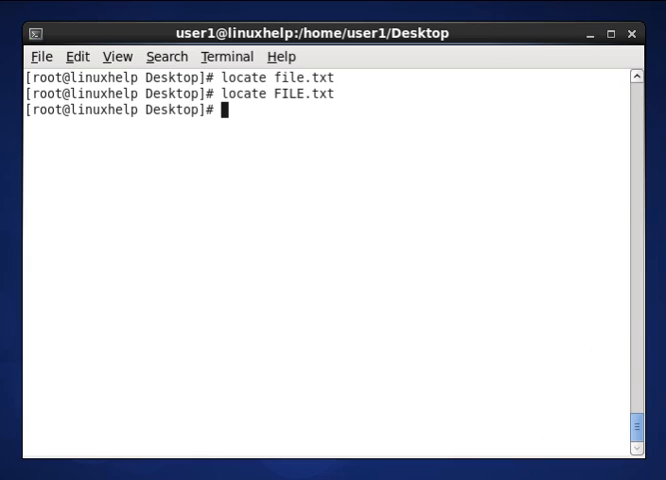
mouse_move(396, 272)
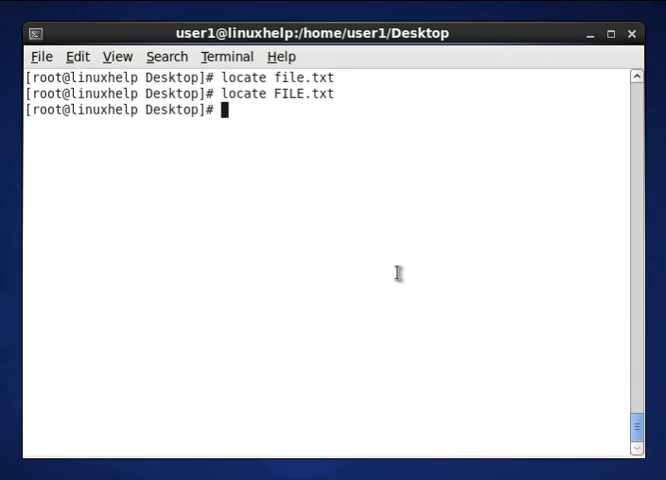
- Run 'updatedb' to rebuild the locate index, then 'clear'
type("upda")
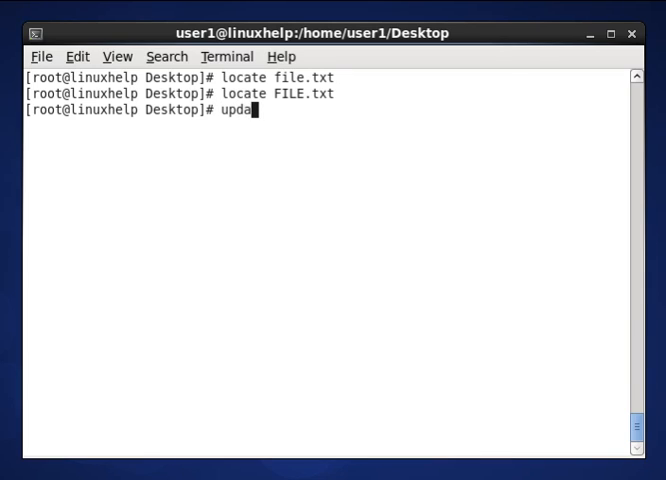
type("te")
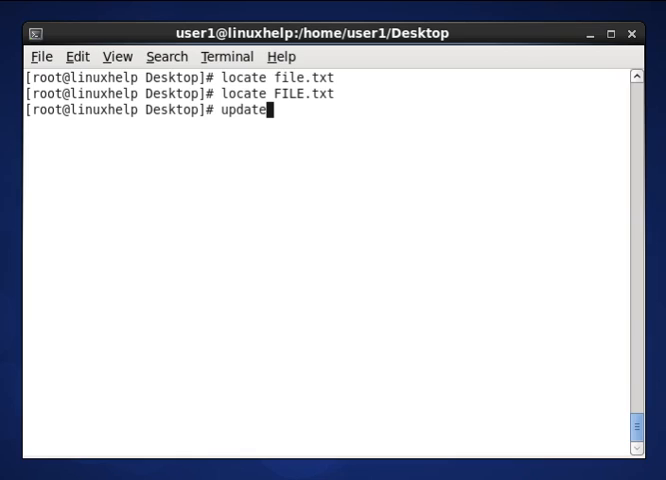
type("db")
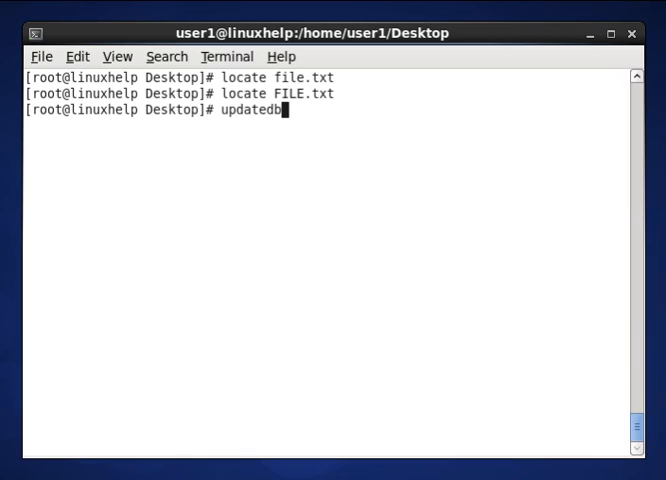
key("Return")
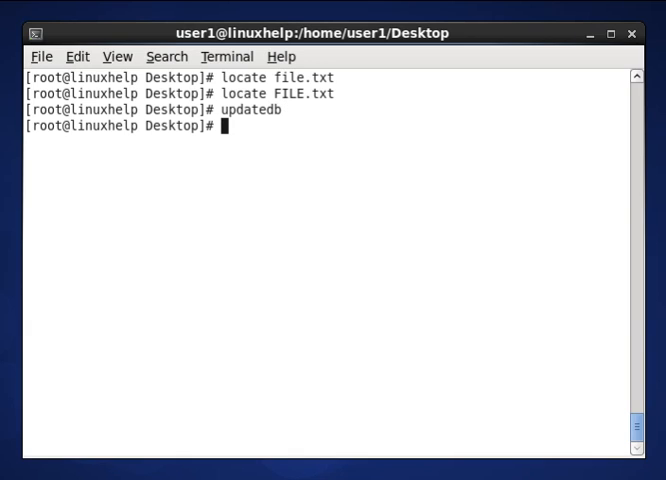
type("clear")
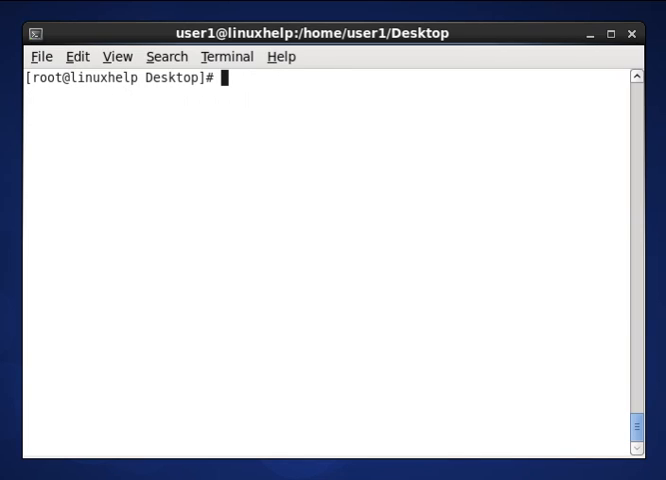
- Rerun 'locate file.txt' and 'locate FILE.txt', finding both in dir1, then clear
type("locat")
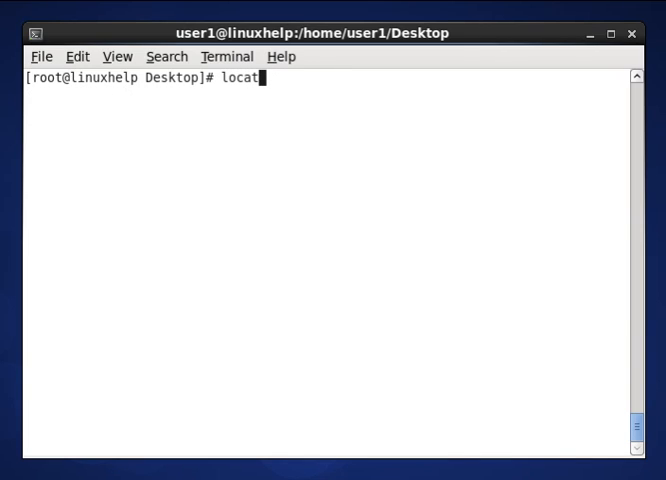
type("e")
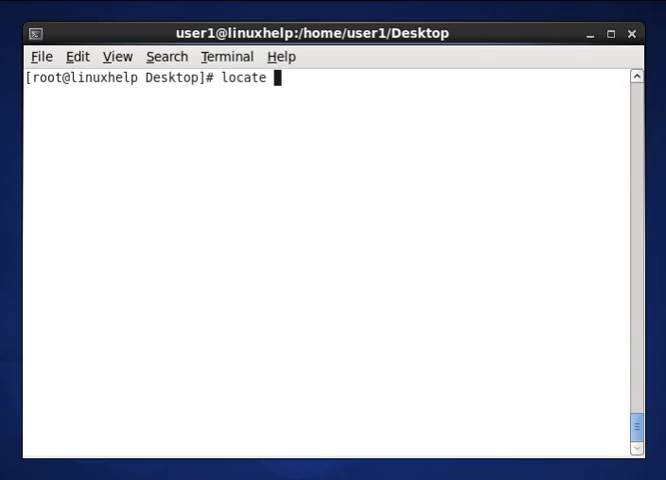
type("file.txt")
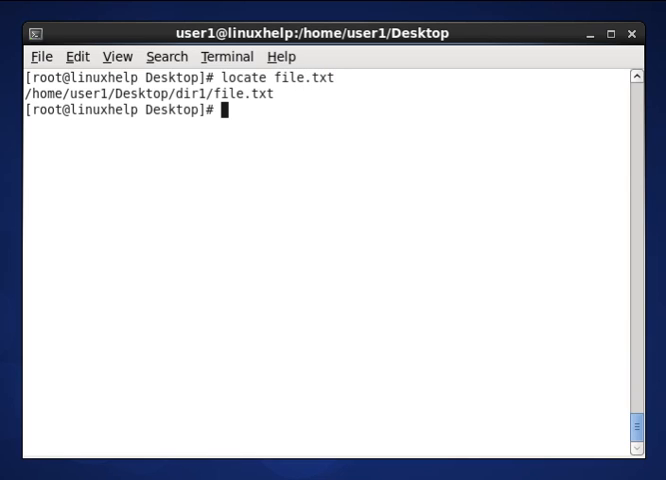
mouse_move(113, 98)
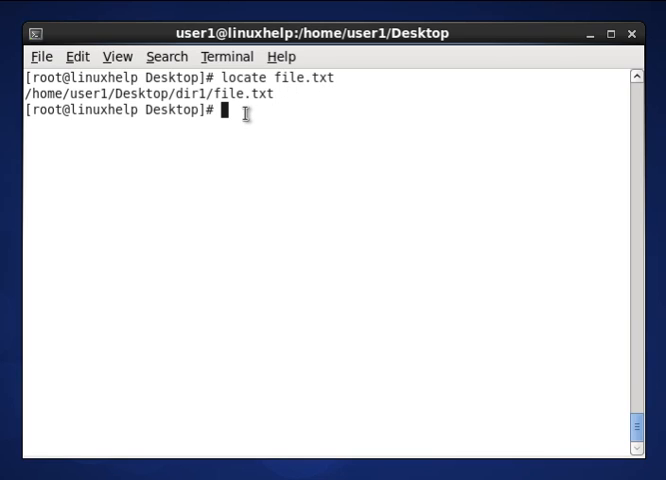
type("locate file.txt")
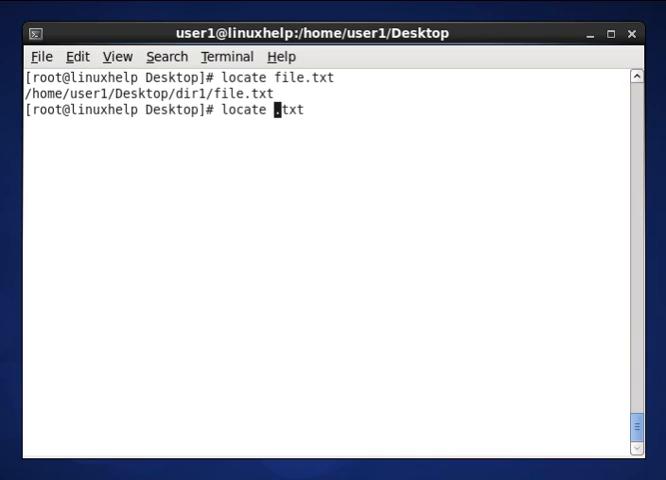
type("FILE")
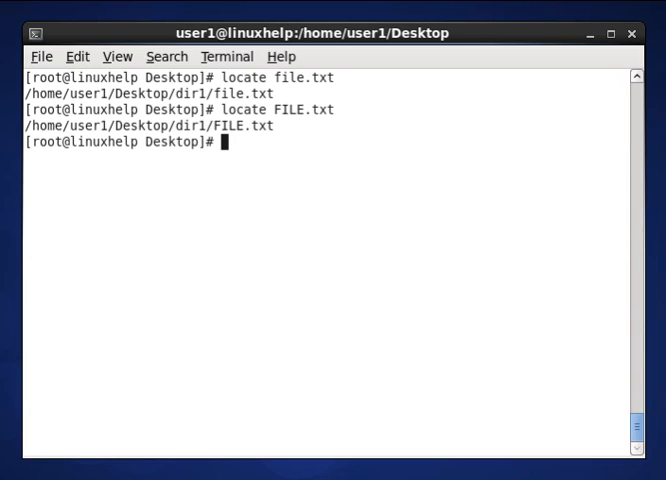
type("clear")
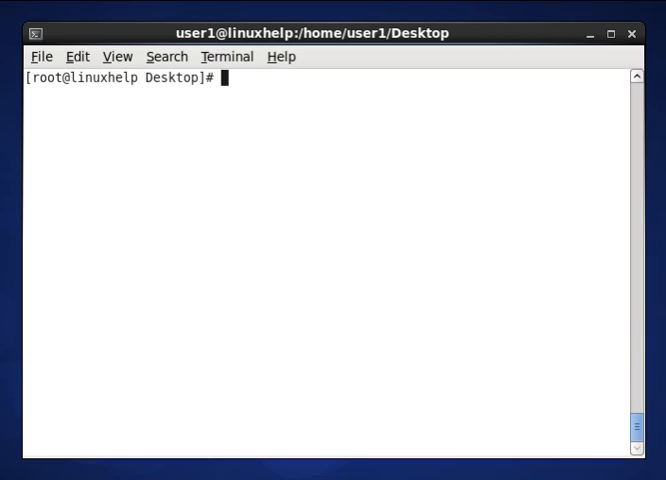
- Run 'locate -i file.txt', listing both dir1/FILE.txt and dir1/file.txt
type("locat")
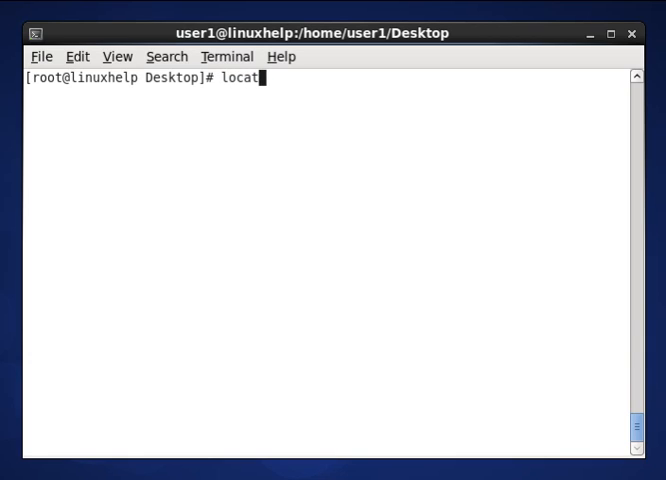
type("e -")
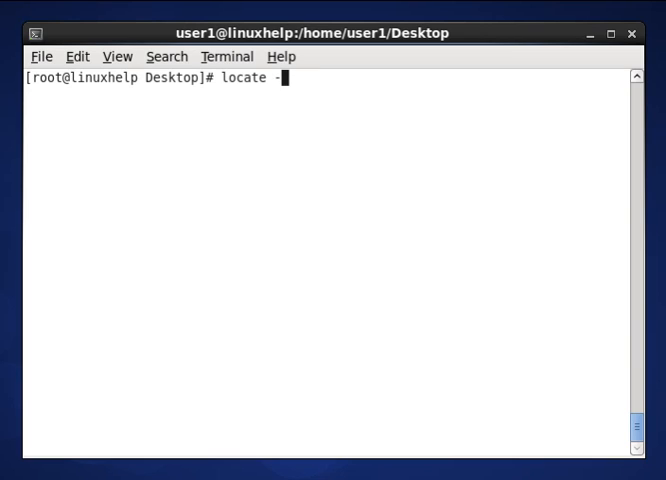
type("i")
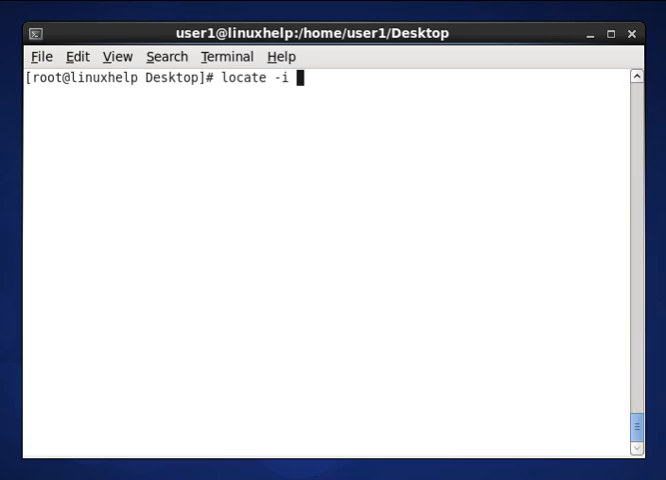
type("file")
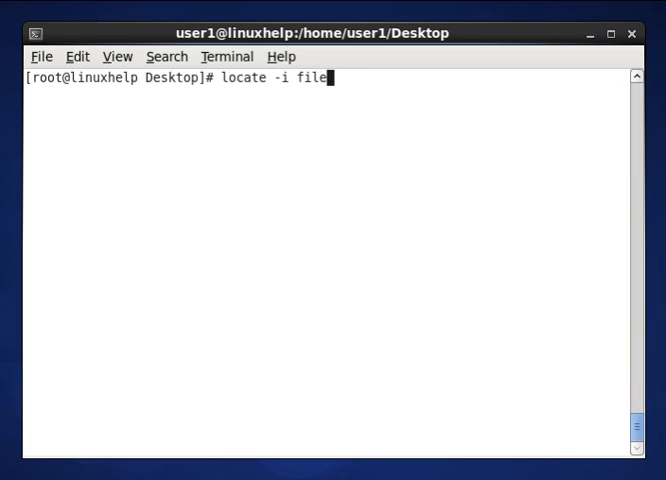
type(".txt")
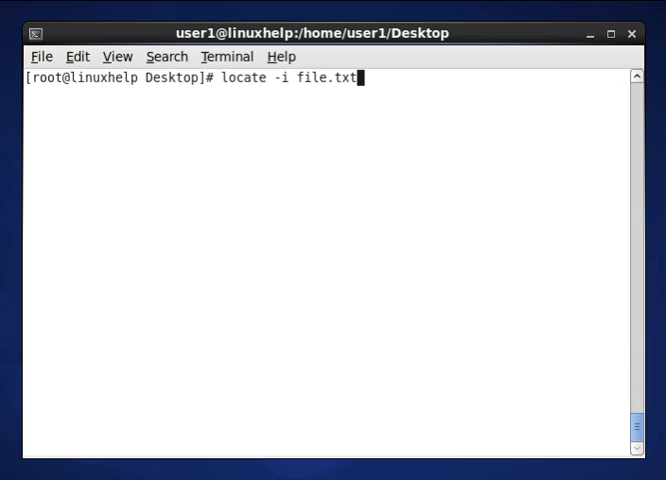
key("Return")
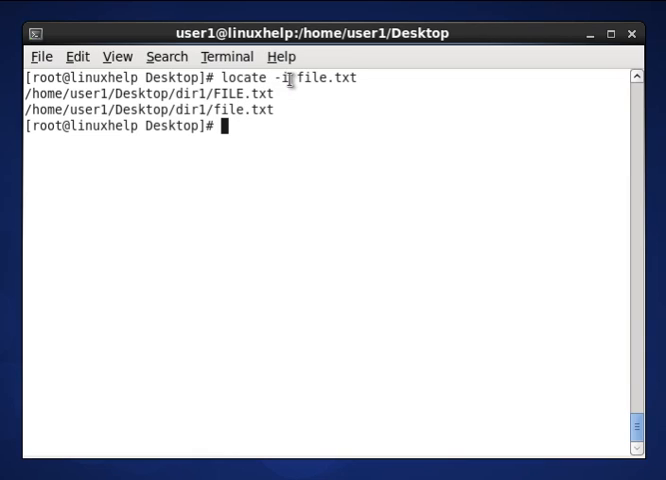
mouse_move(251, 154)
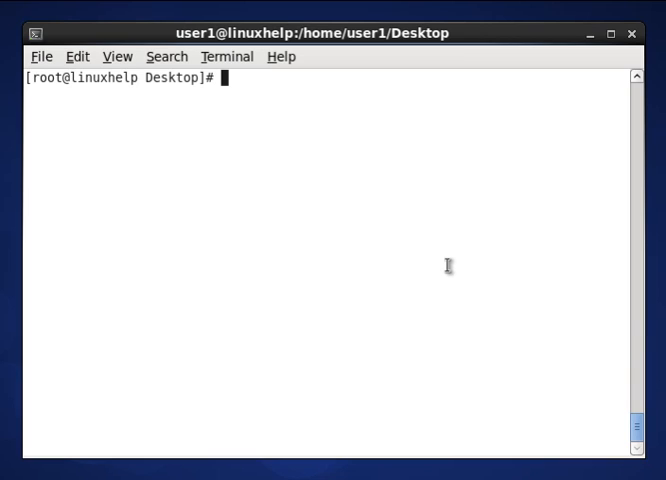
- Run 'locate -l 10 passwd' to list only the first ten passwd matches
type("lo")
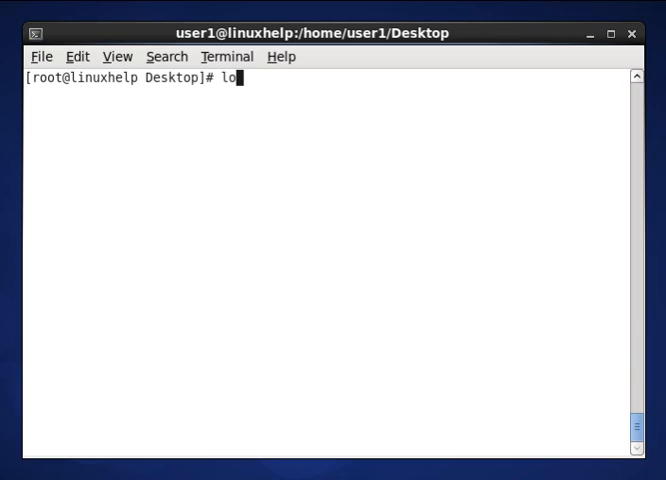
type("cate")
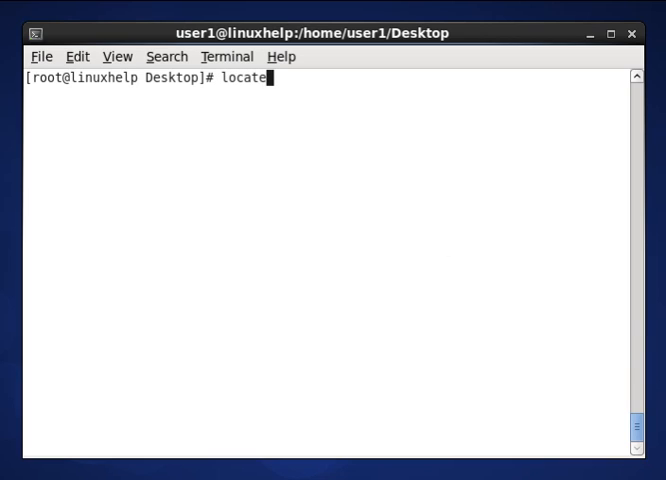
type("-")
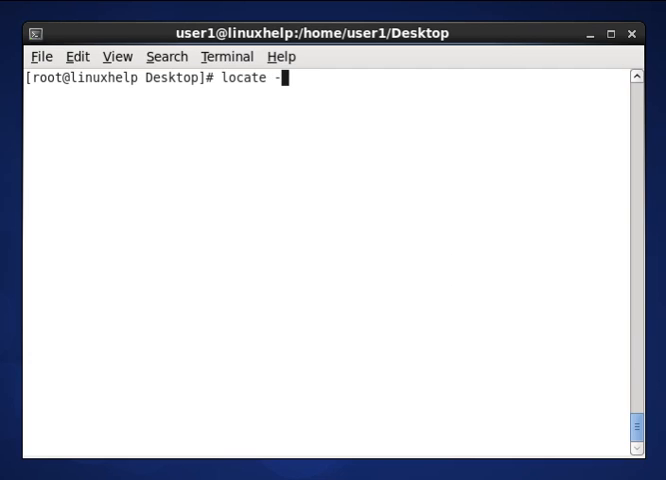
type("l 1")
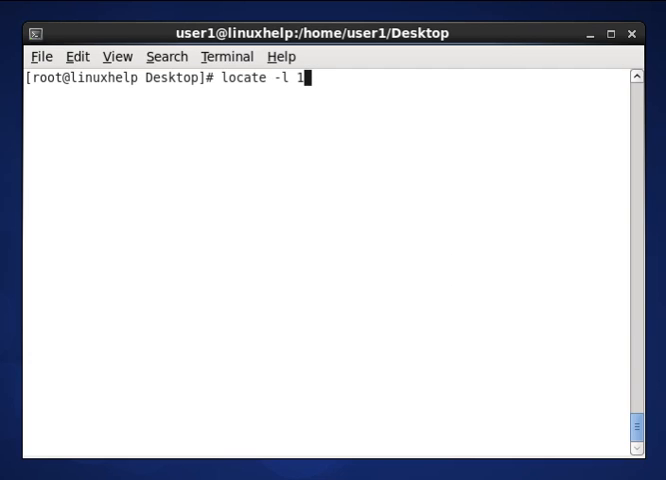
type("0 pa")
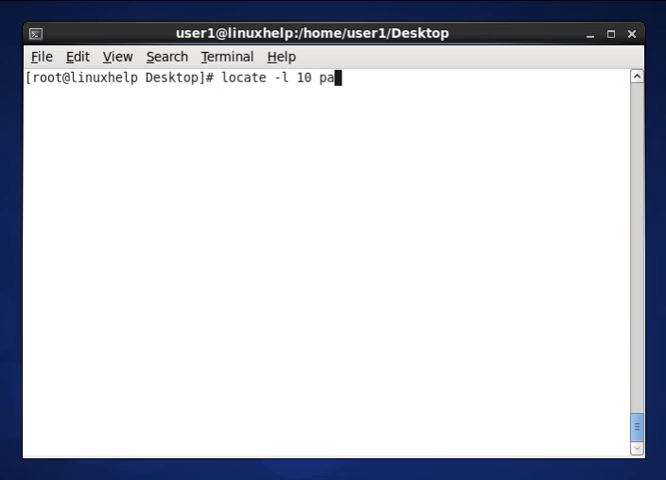
type("sswd")
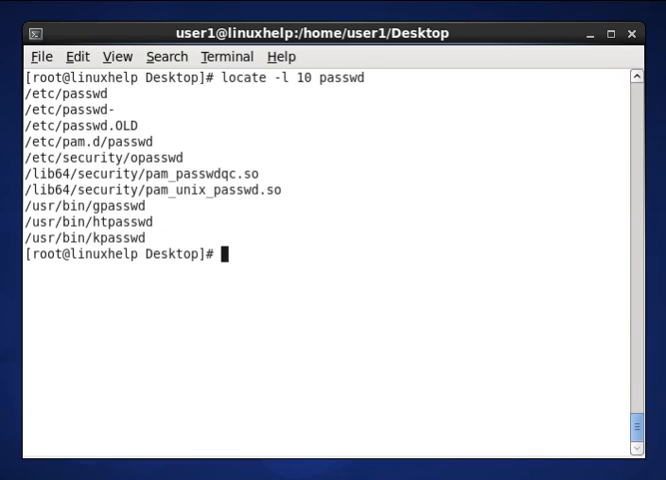
type("locate -l 10 passwd")
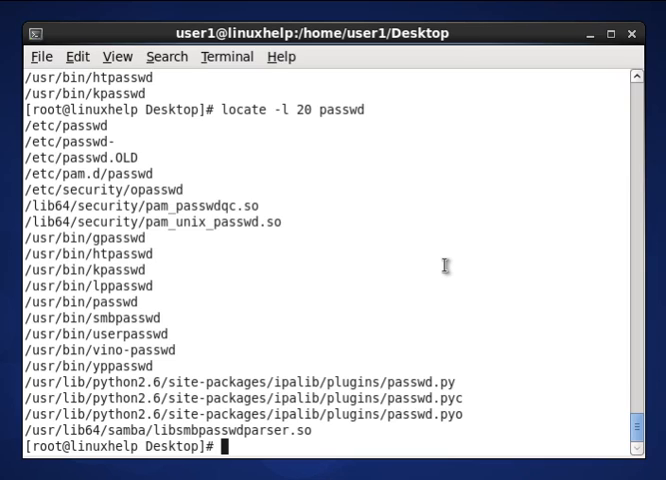
mouse_move(357, 261)
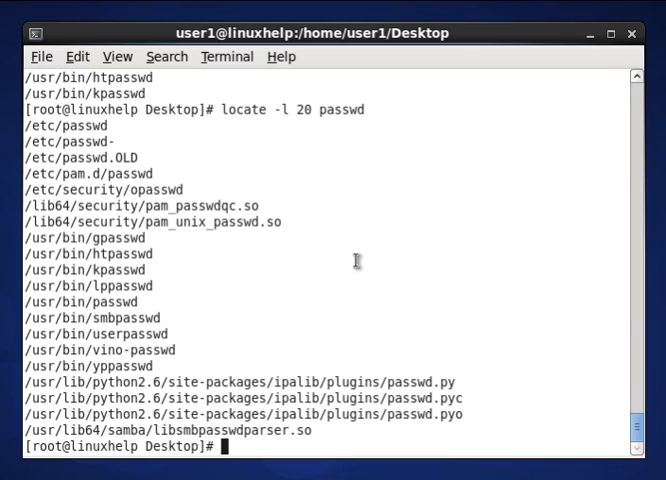